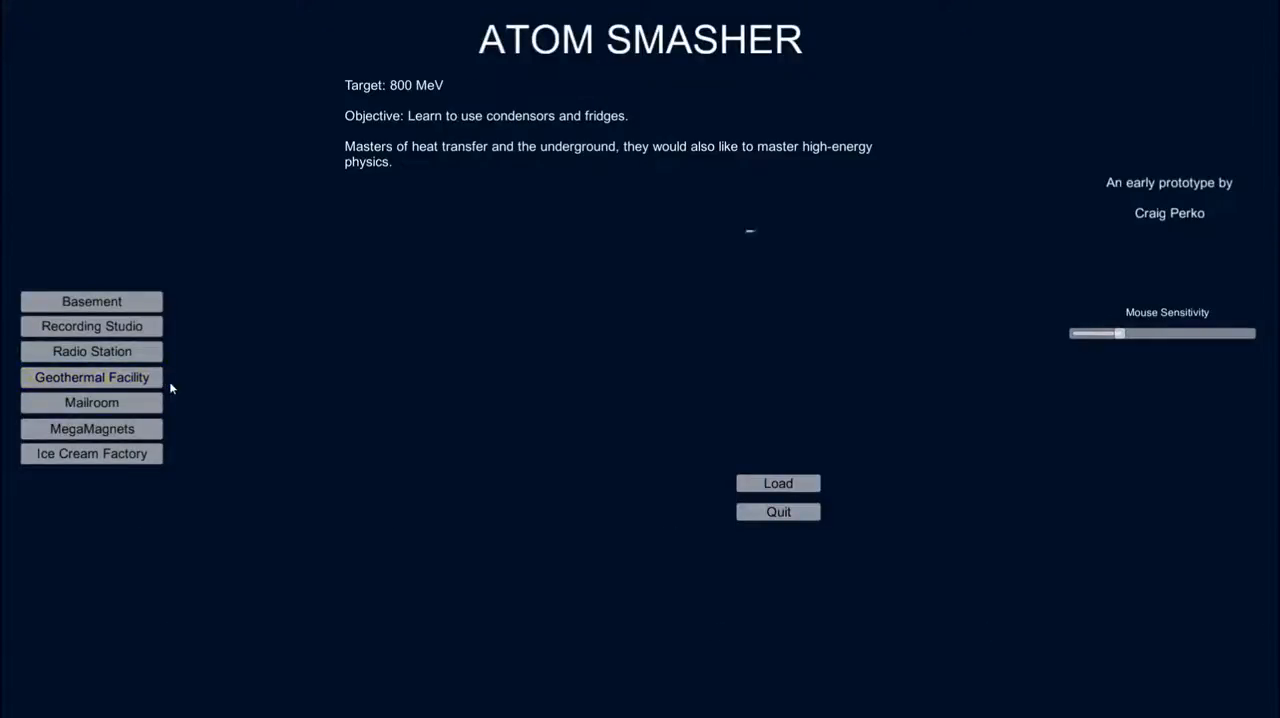
{"action": "mouse_move", "coordinate": [782, 430]}
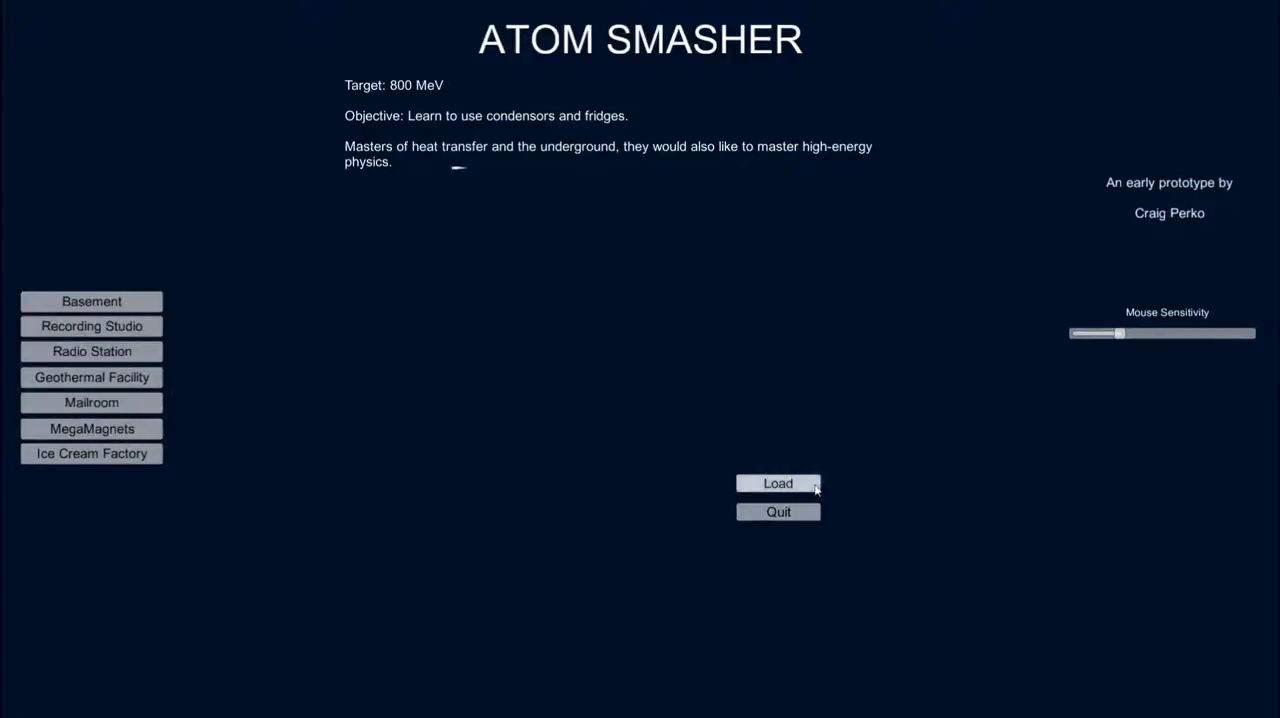
Load the saved game to enter the accelerator tunnel beside the Magmamate Industries notice.
{"action": "left_click", "coordinate": [778, 483]}
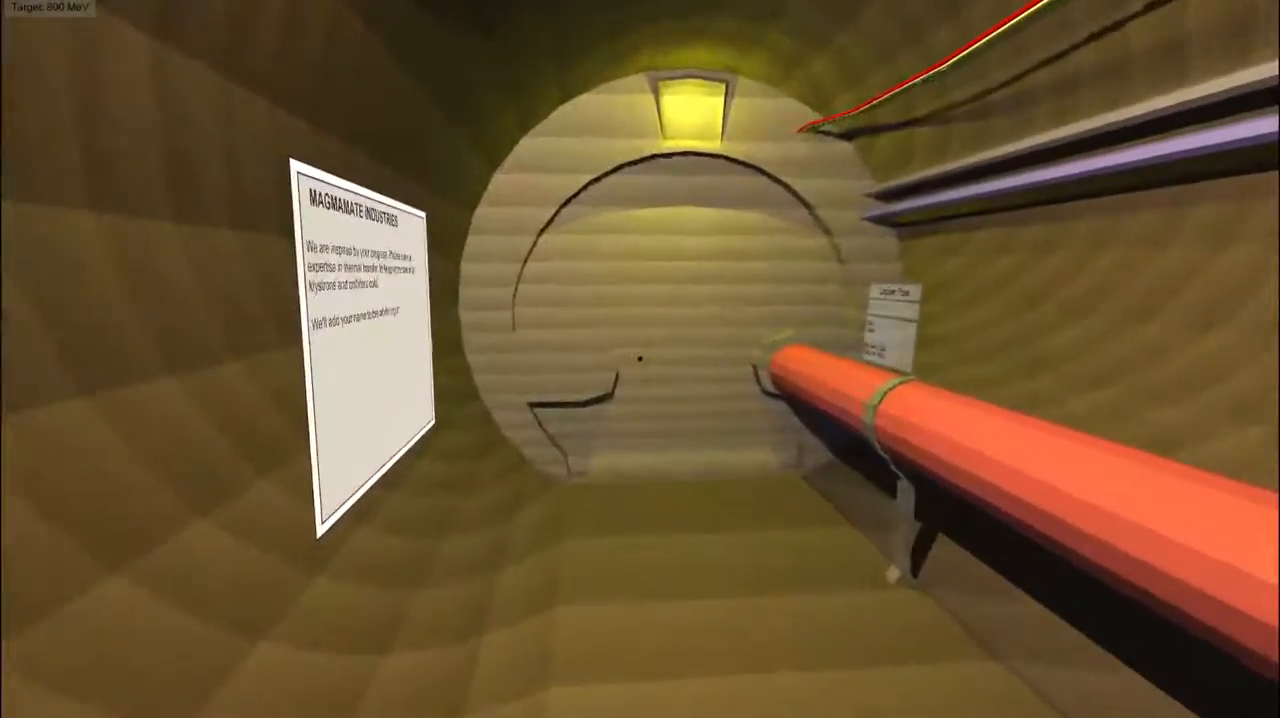
{"action": "mouse_move", "coordinate": [640, 359]}
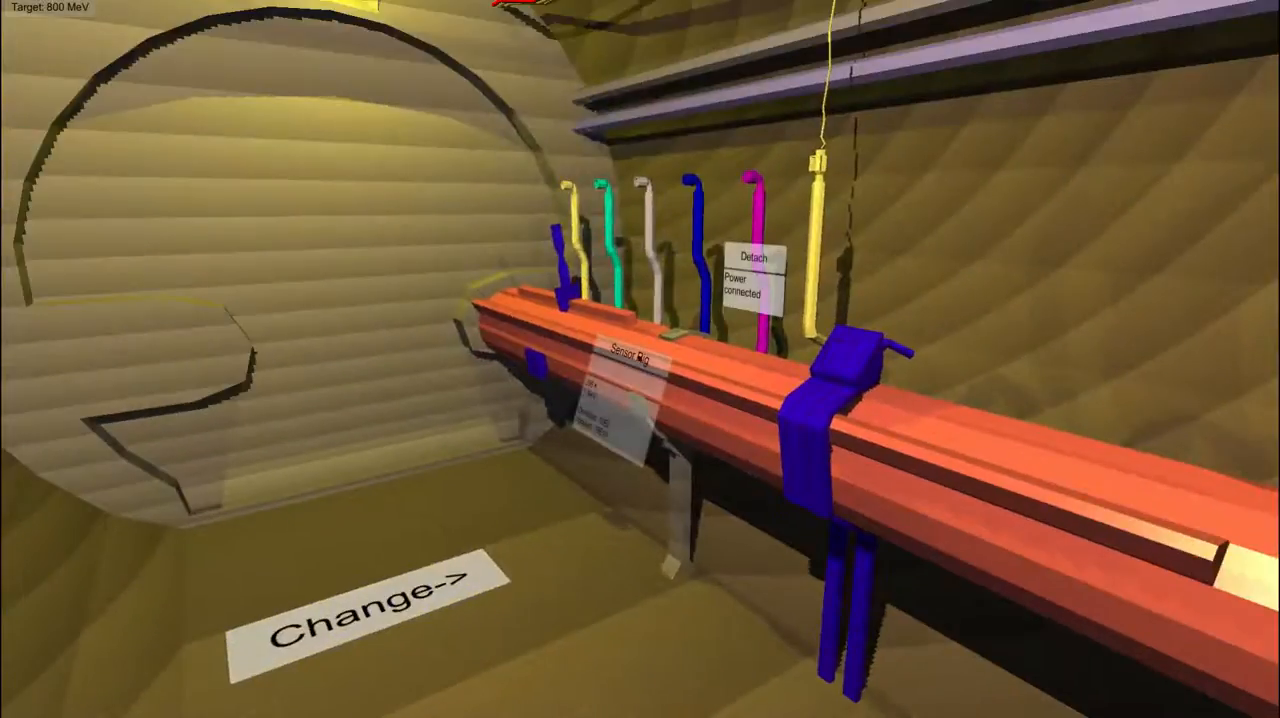
{"action": "mouse_move", "coordinate": [640, 360]}
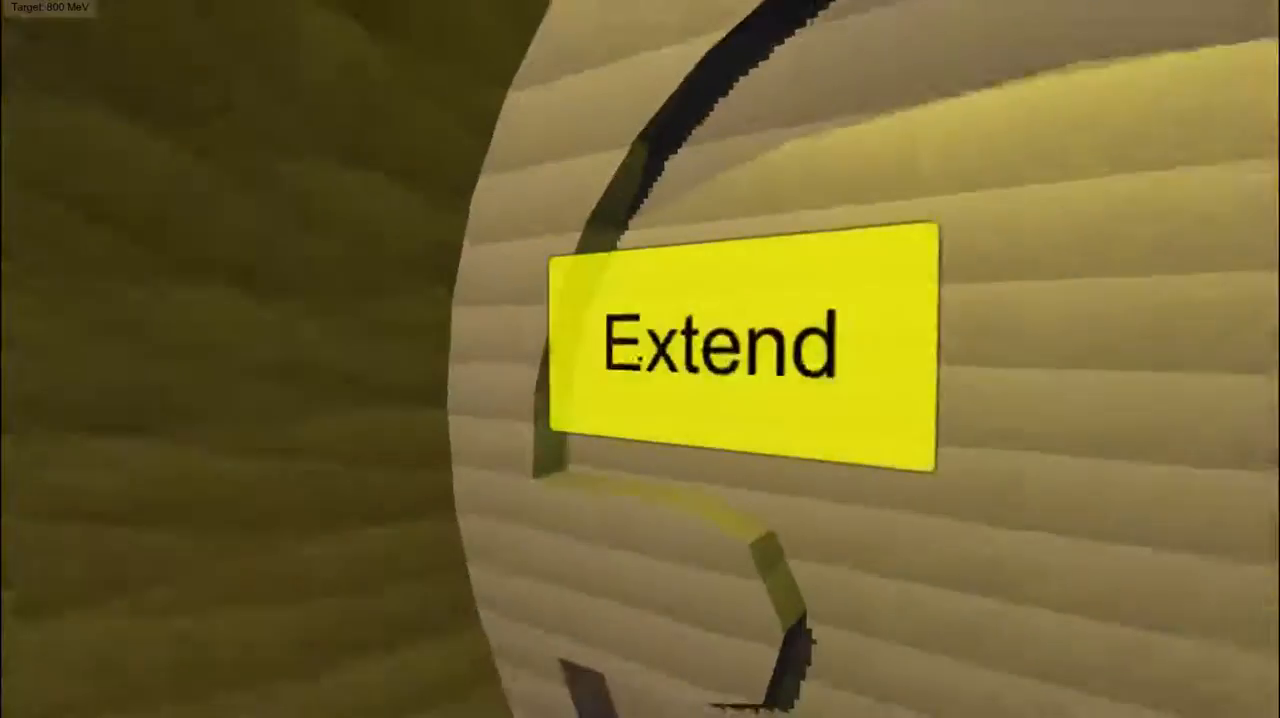
Extend the accelerator tunnel, adding a longer stretch ahead of the powered beam pipe.
{"action": "left_click", "coordinate": [739, 345]}
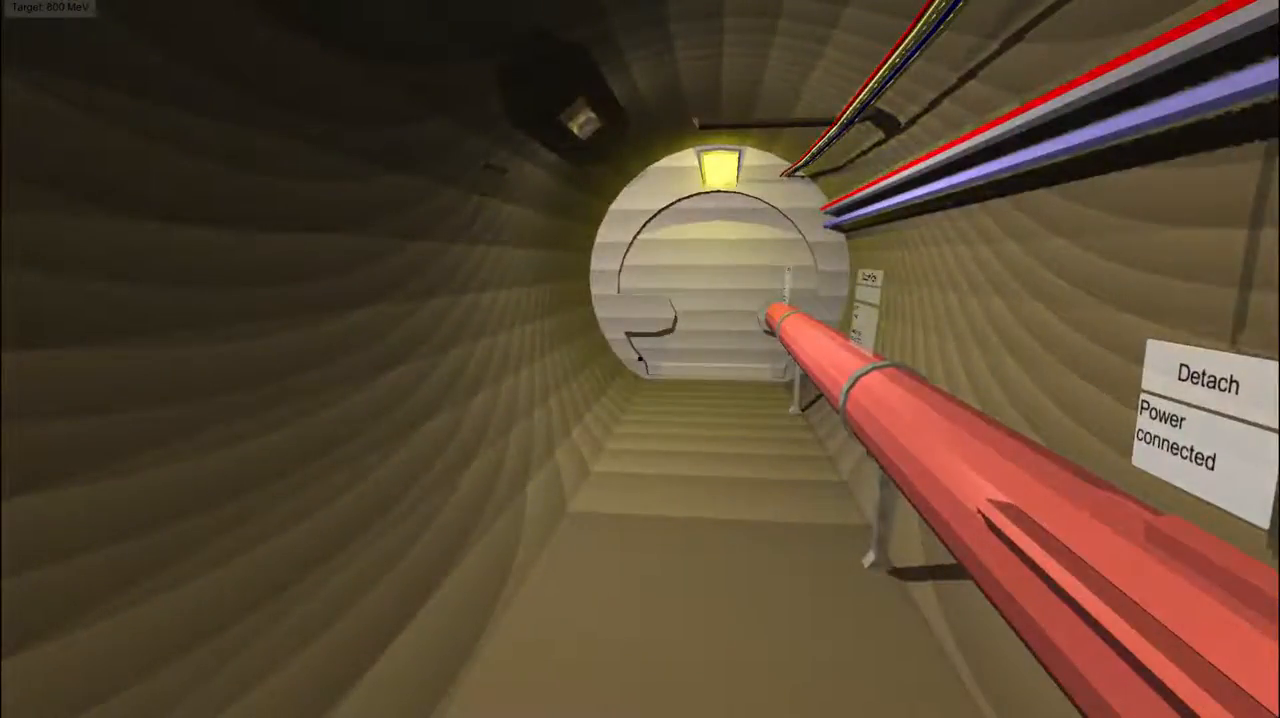
{"action": "mouse_move", "coordinate": [640, 359]}
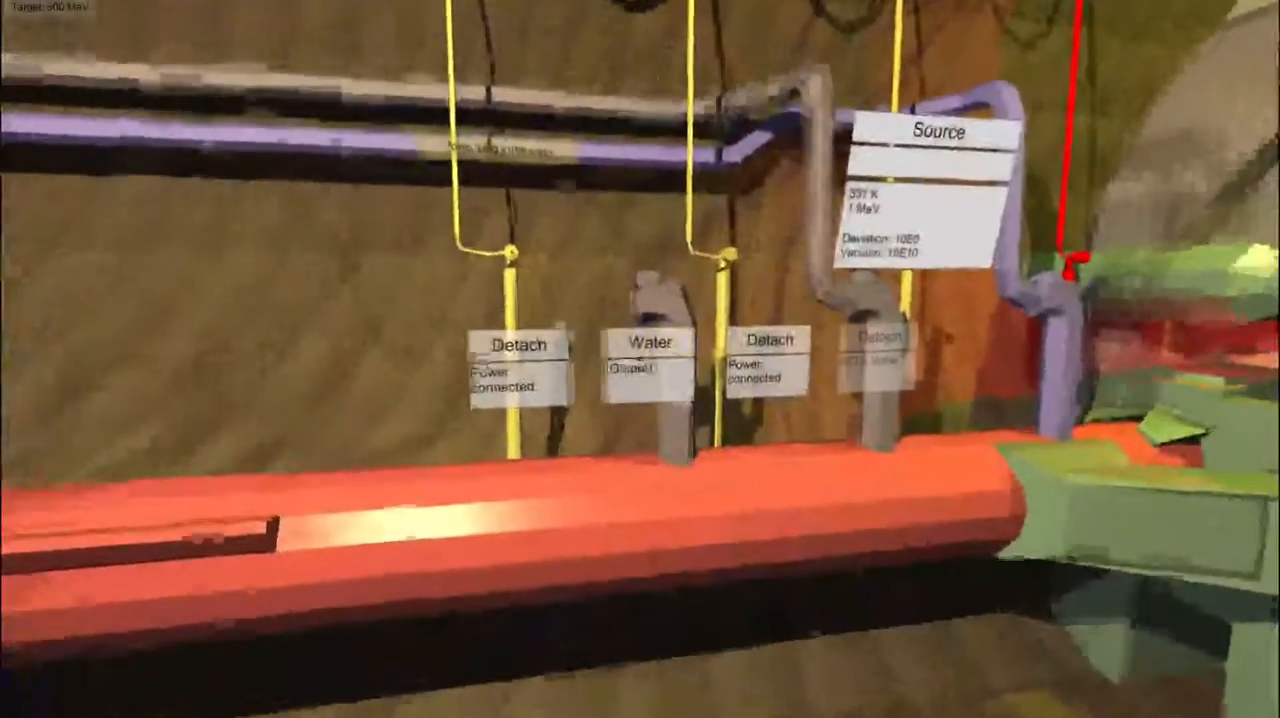
{"action": "mouse_move", "coordinate": [640, 359]}
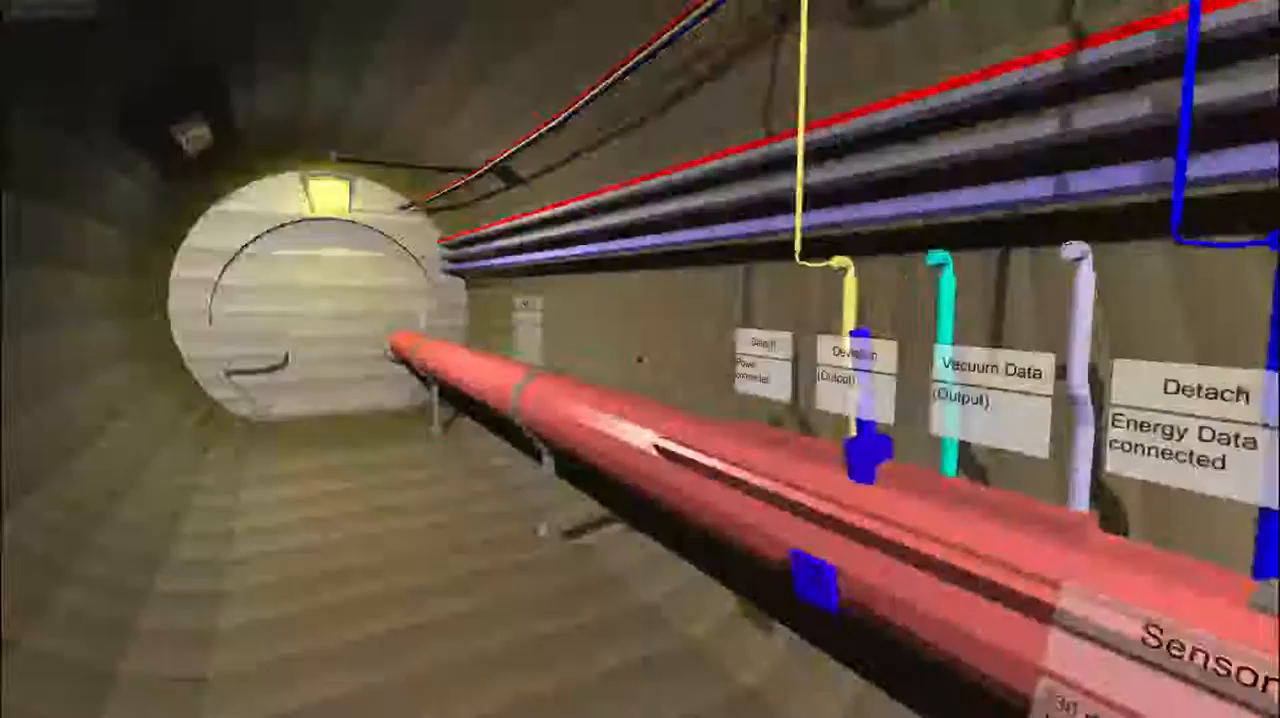
{"action": "mouse_move", "coordinate": [640, 359]}
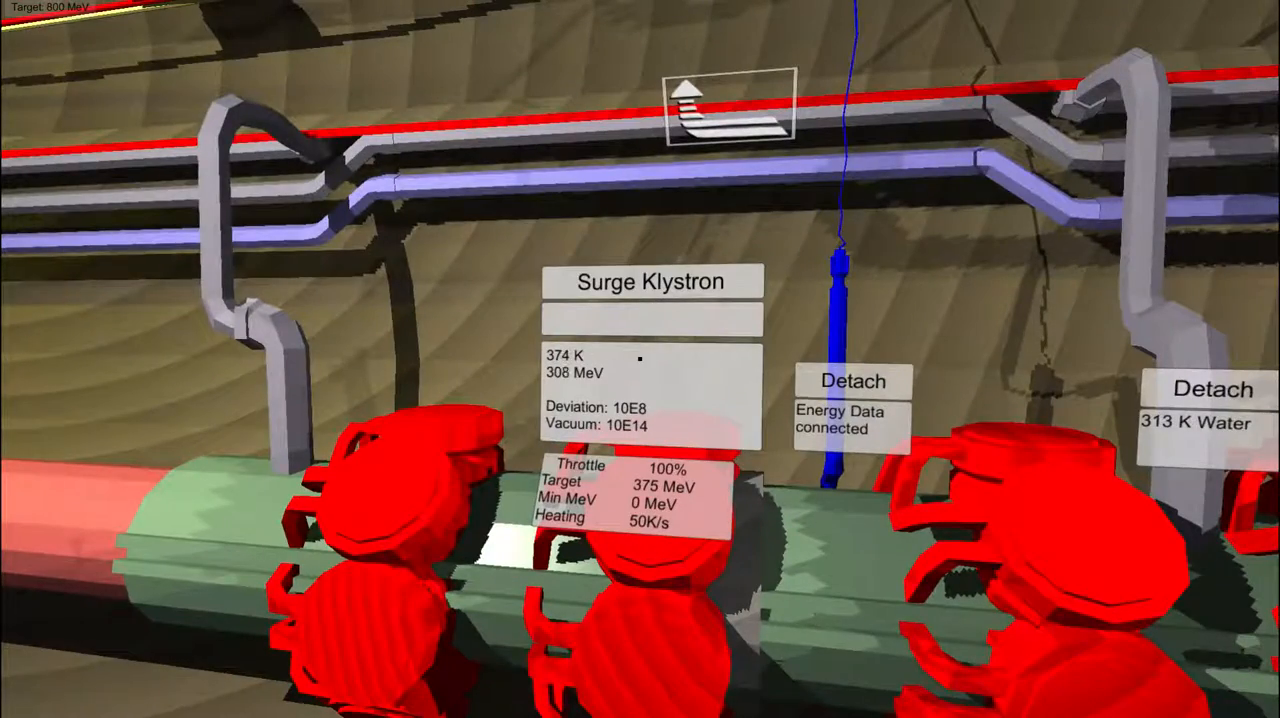
{"action": "mouse_move", "coordinate": [640, 359]}
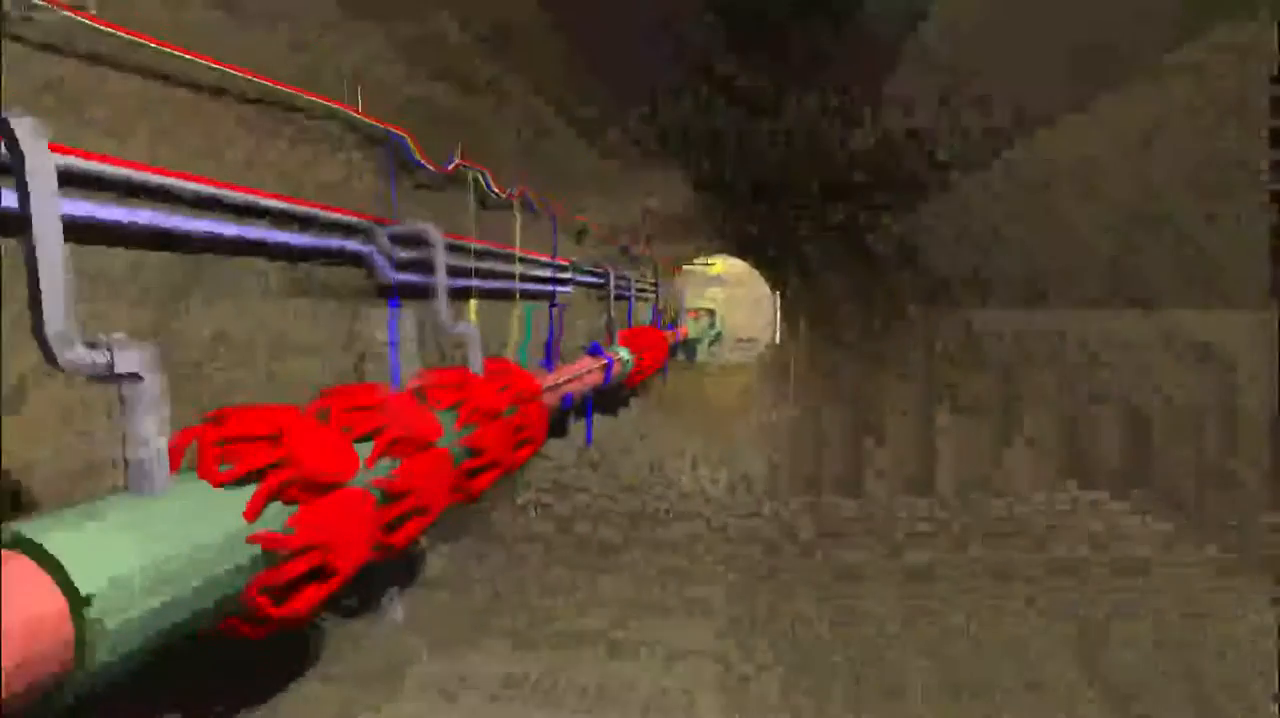